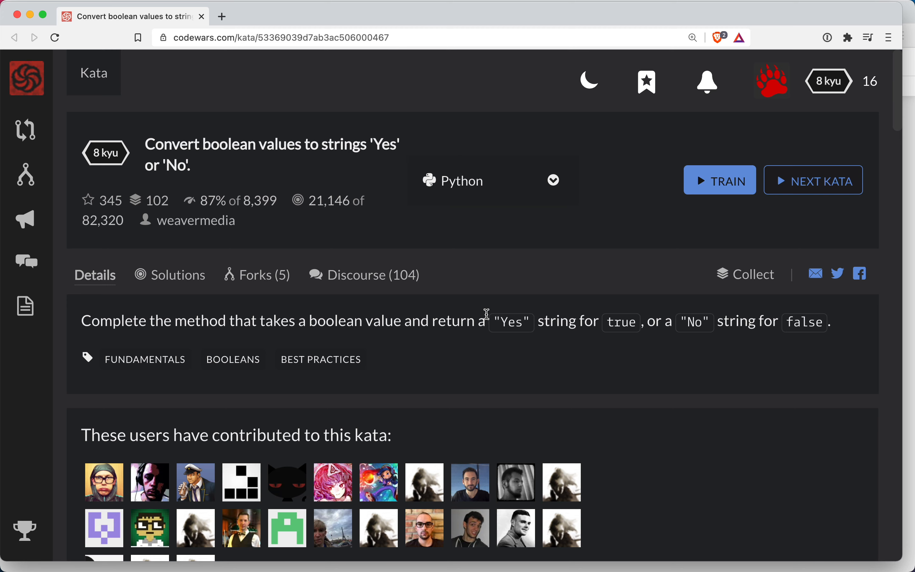
{"action": "mouse_move", "coordinate": [310, 215]}
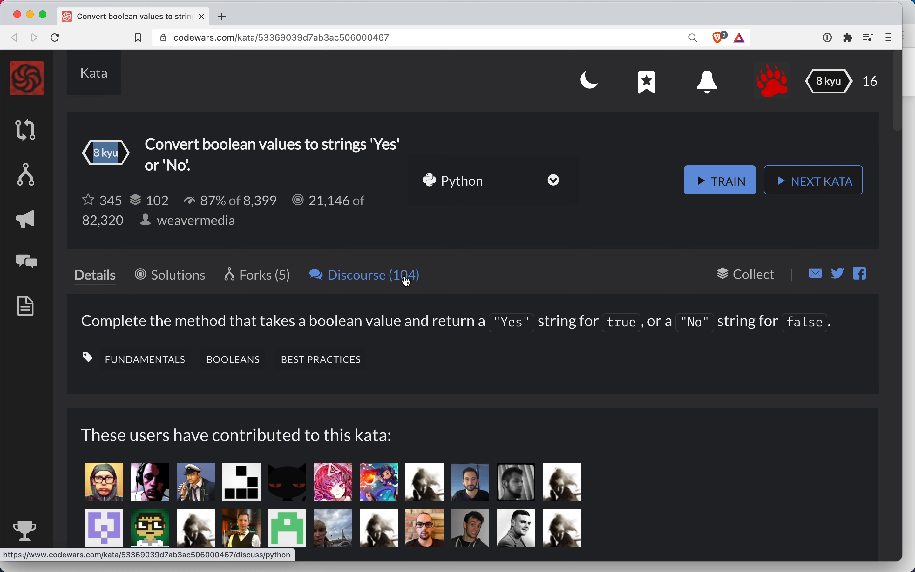
{"action": "mouse_move", "coordinate": [258, 325]}
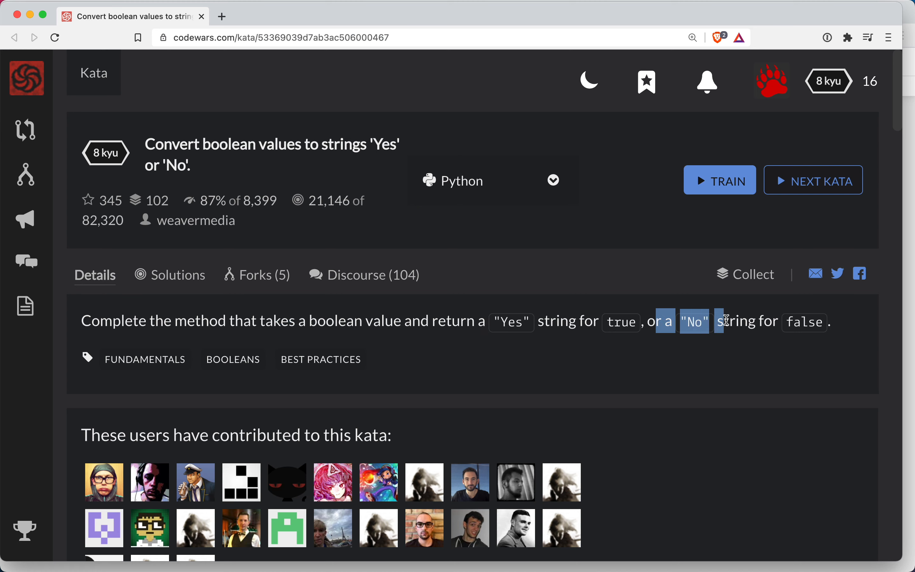
- Start training the kata in Python and select the TODO placeholder for replacement
{"action": "left_click", "coordinate": [719, 180]}
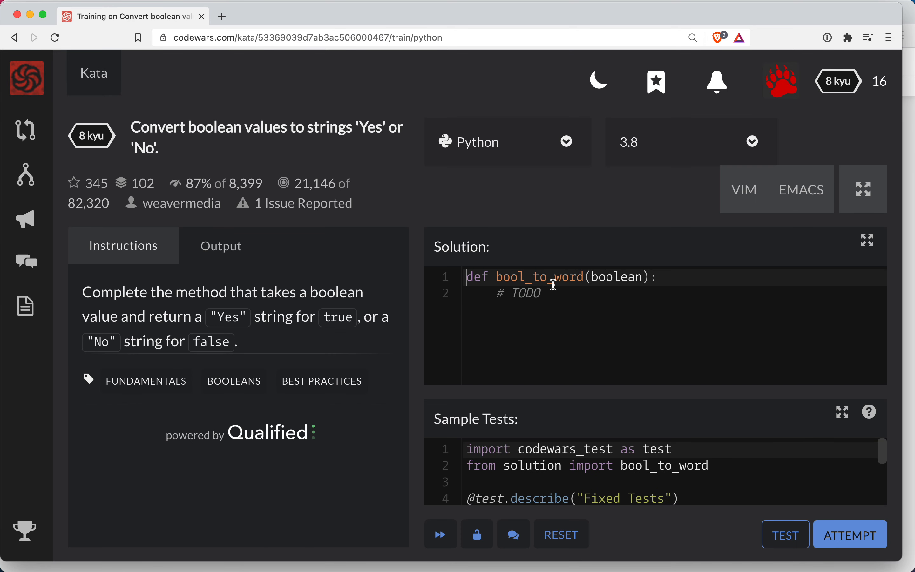
{"action": "double_click", "coordinate": [614, 276]}
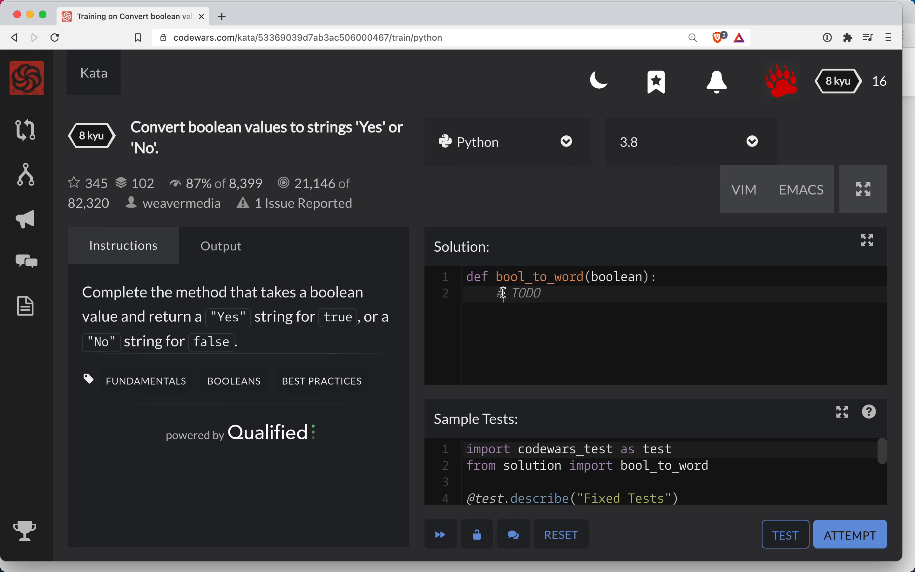
{"action": "double_click", "coordinate": [524, 293]}
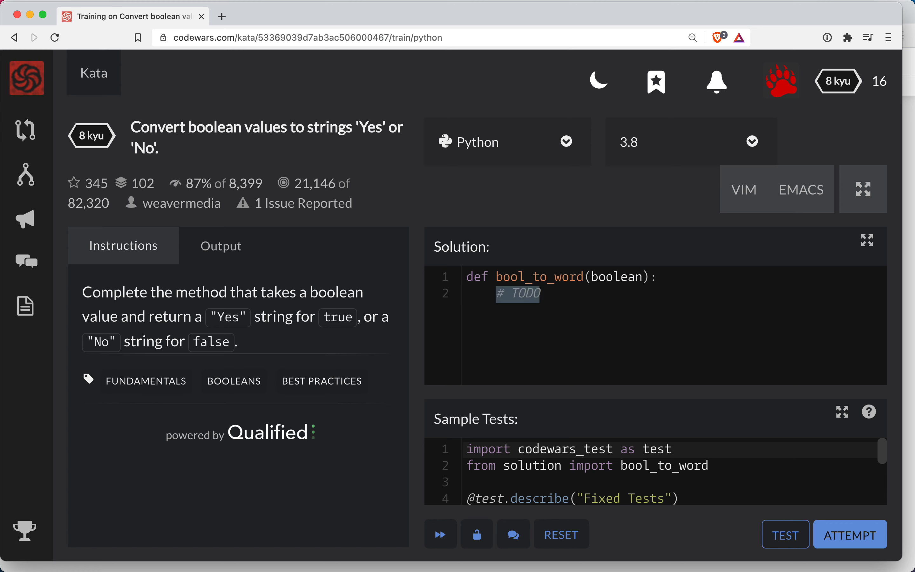
- Write bool_to_word as 'if boolean: return "Yes"' followed by 'return 'No''
{"action": "type", "text": "if boo"}
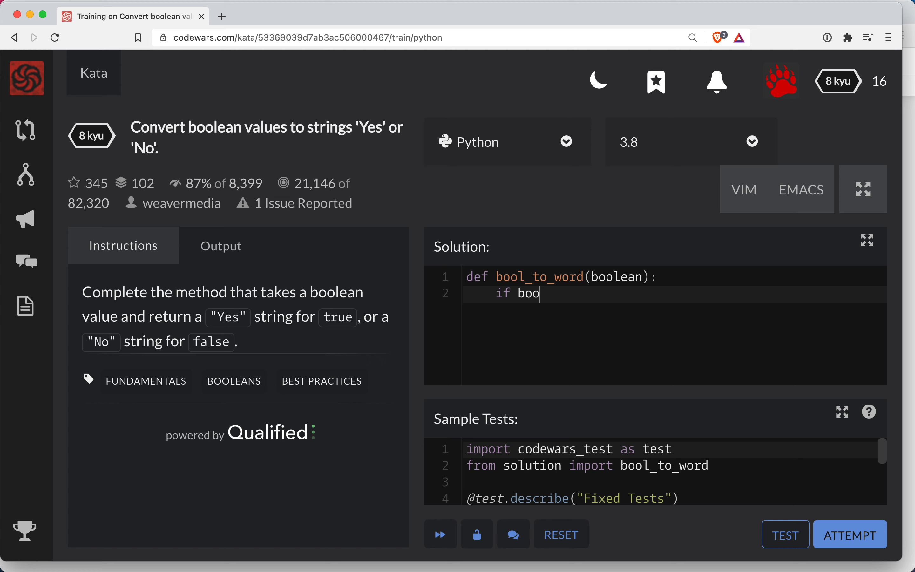
{"action": "type", "text": "lean:"}
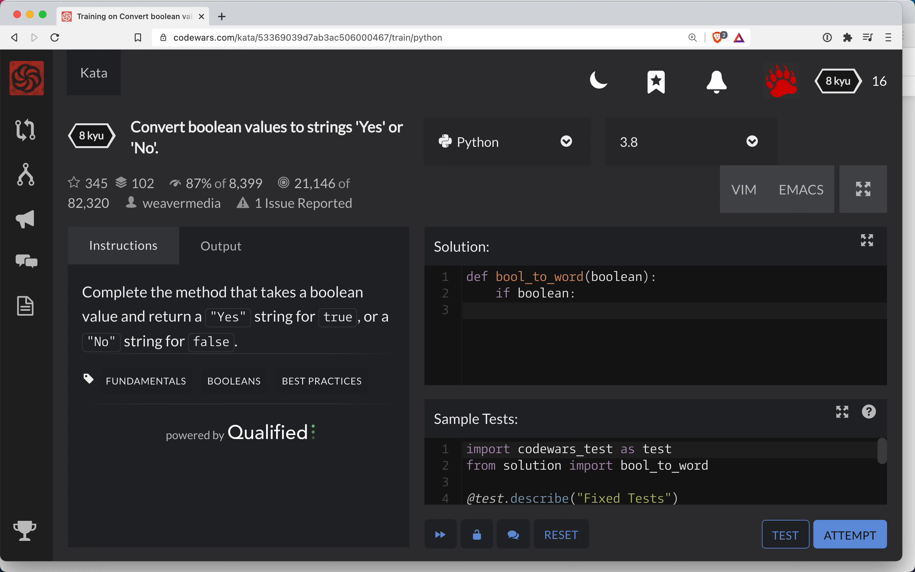
{"action": "type", "text": "== T"}
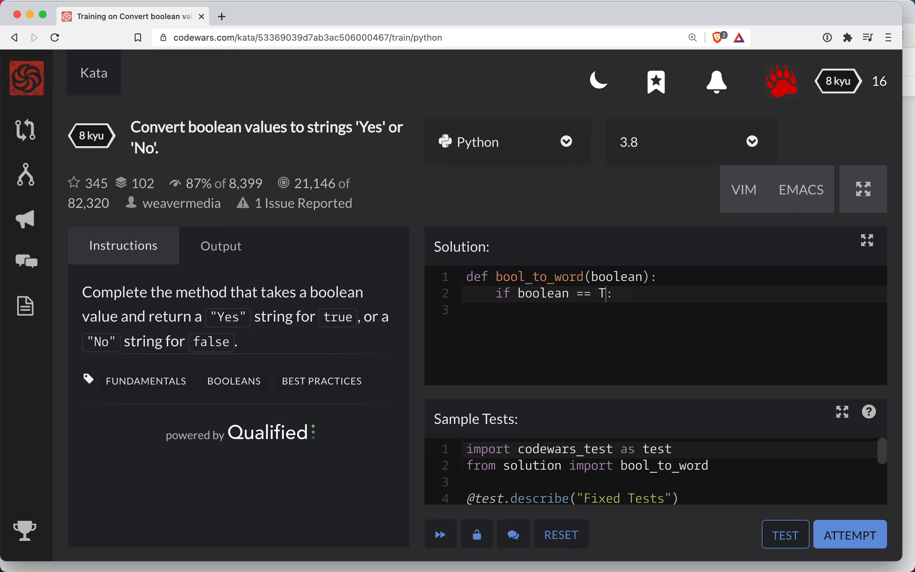
{"action": "key", "text": "Backspace"}
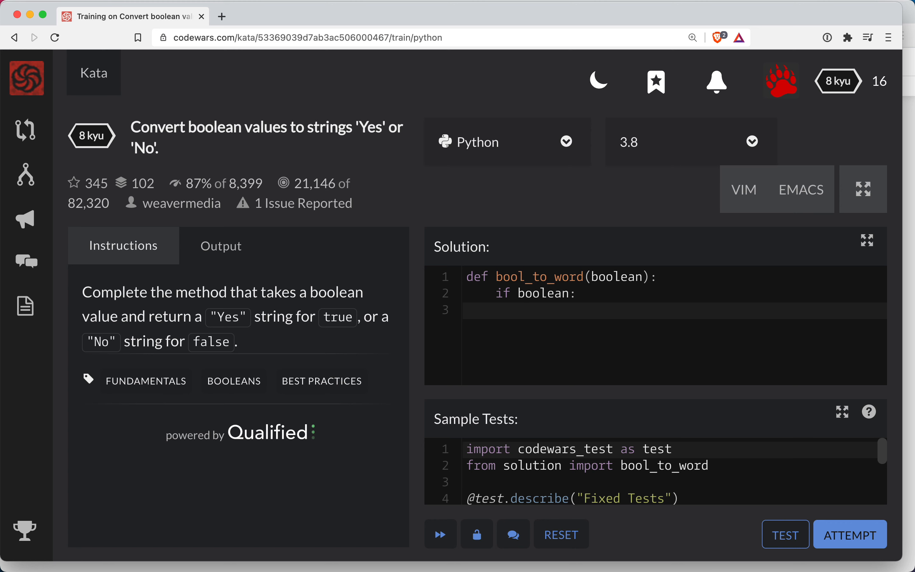
{"action": "type", "text": "return \"Yes"}
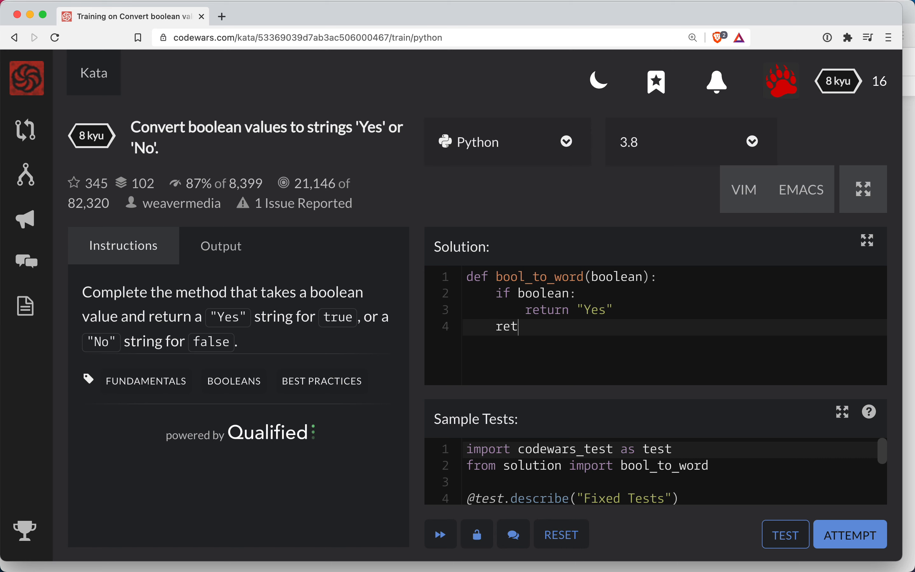
{"action": "type", "text": "urn 'No'"}
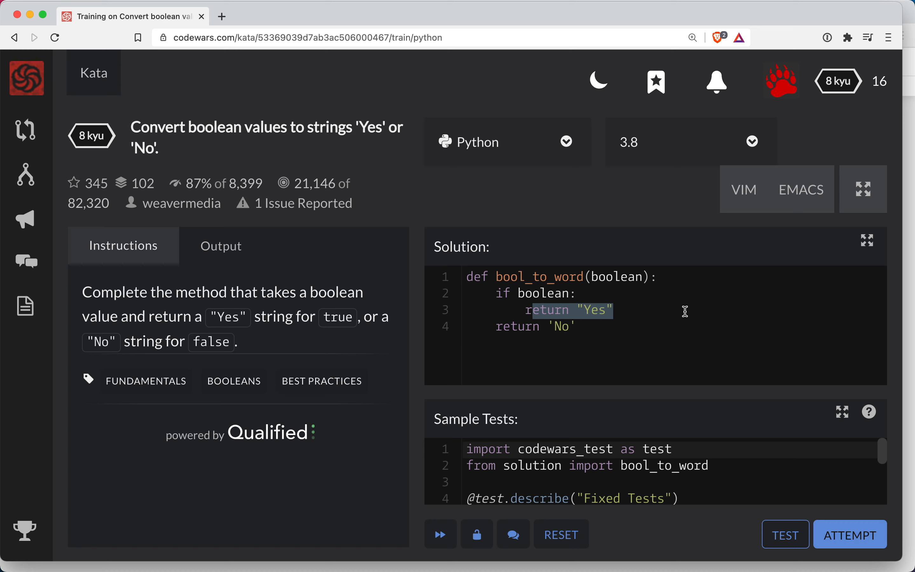
{"action": "mouse_move", "coordinate": [549, 308]}
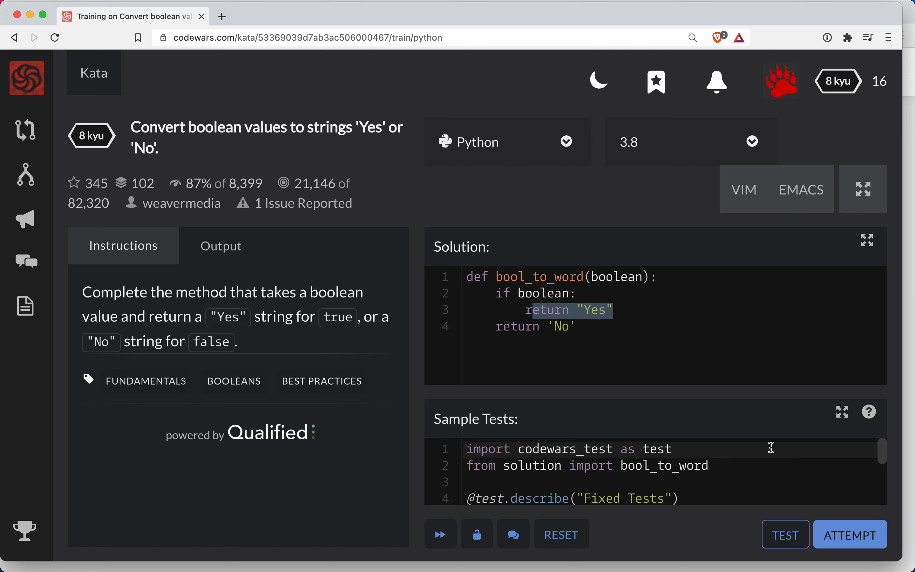
- Run the sample tests (2 of 2 pass), then attempt the full suite: 102 passed, 0 failed
{"action": "left_click", "coordinate": [784, 533]}
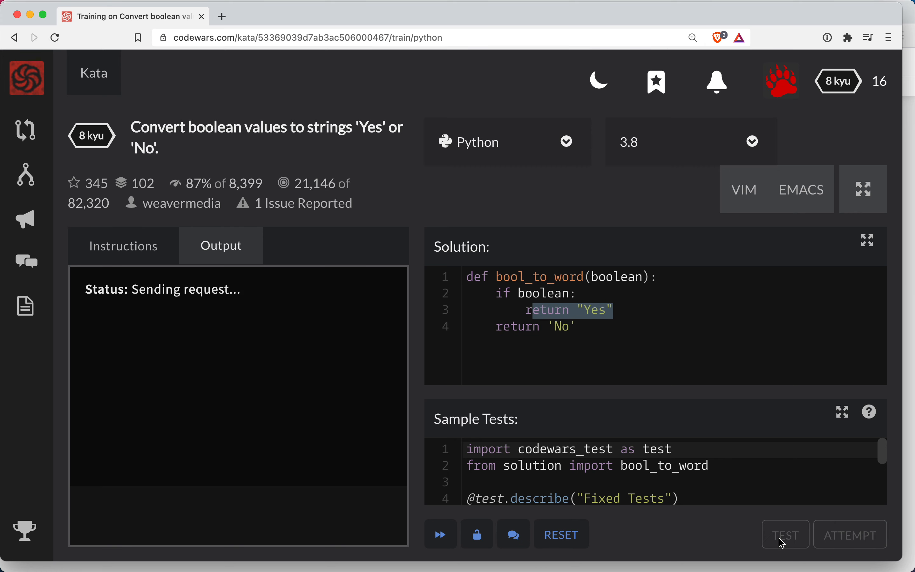
{"action": "left_click", "coordinate": [785, 534]}
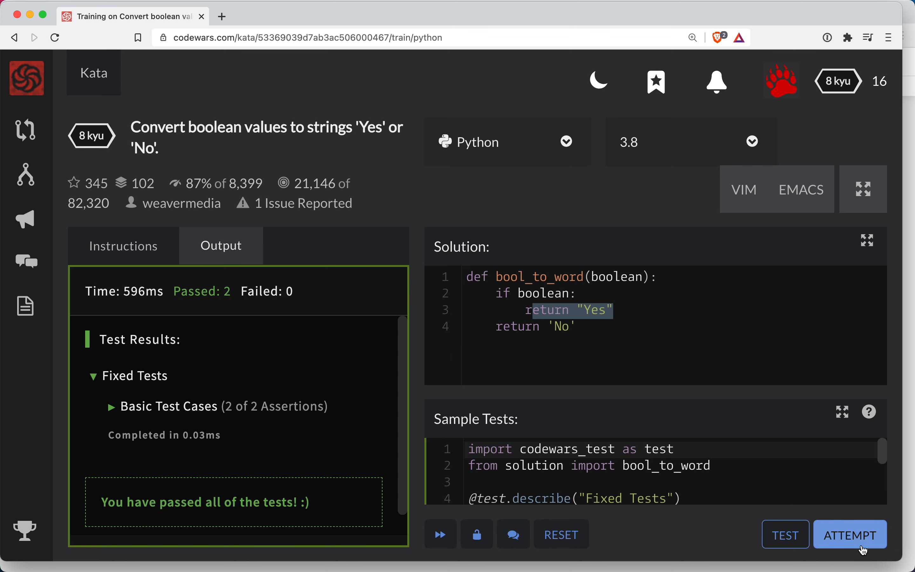
{"action": "left_click", "coordinate": [850, 534]}
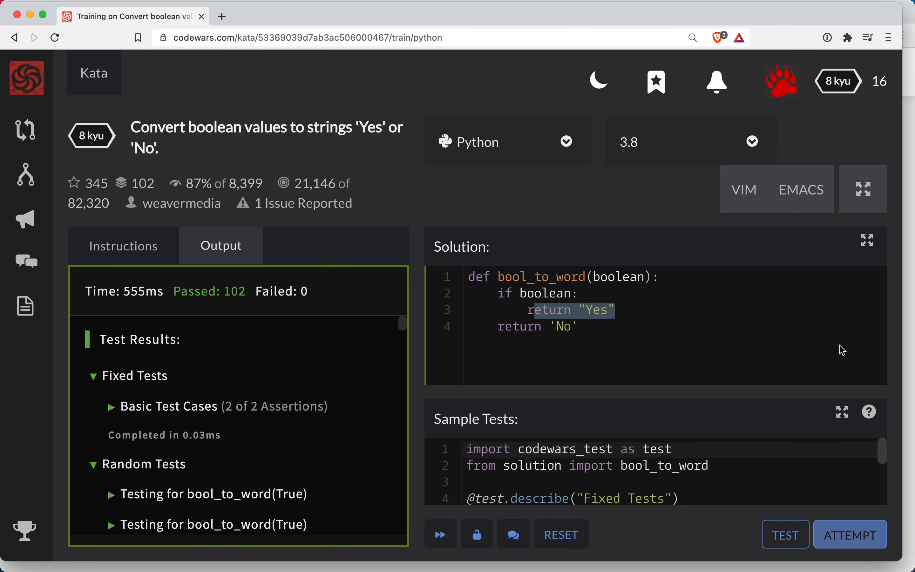